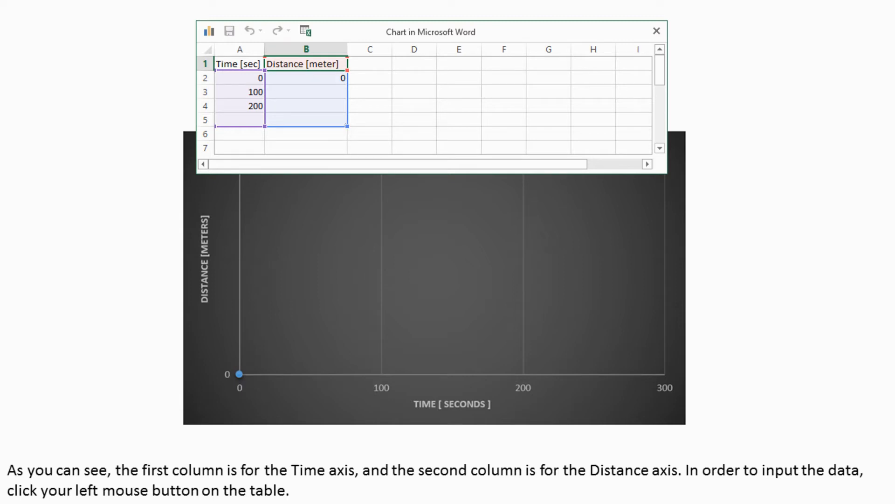
Step: Drag the 'Chart in Microsoft Word' data window rightward to uncover the chart
left_click_drag(429, 31, 600, 44)
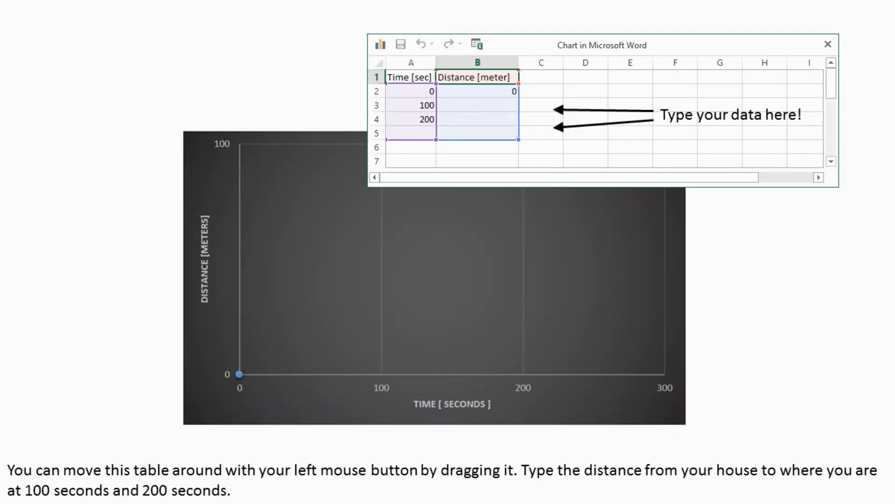